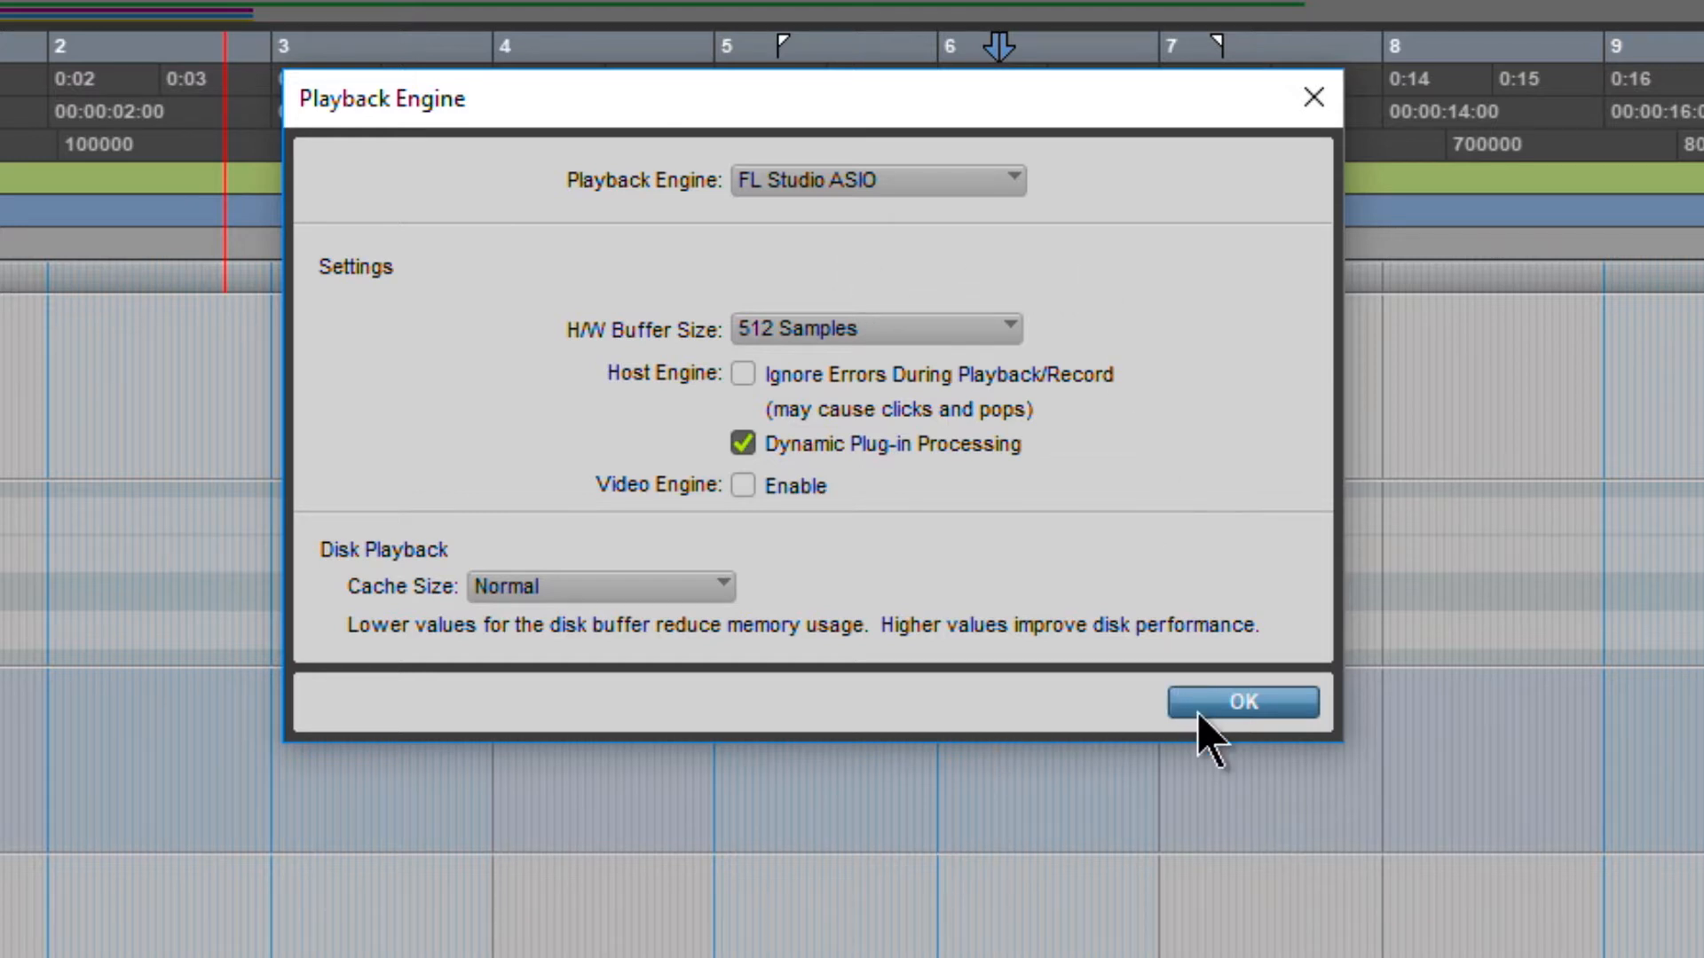
# Confirm FL Studio ASIO as the playback engine with a 512-sample buffer.
pyautogui.click(1243, 703)
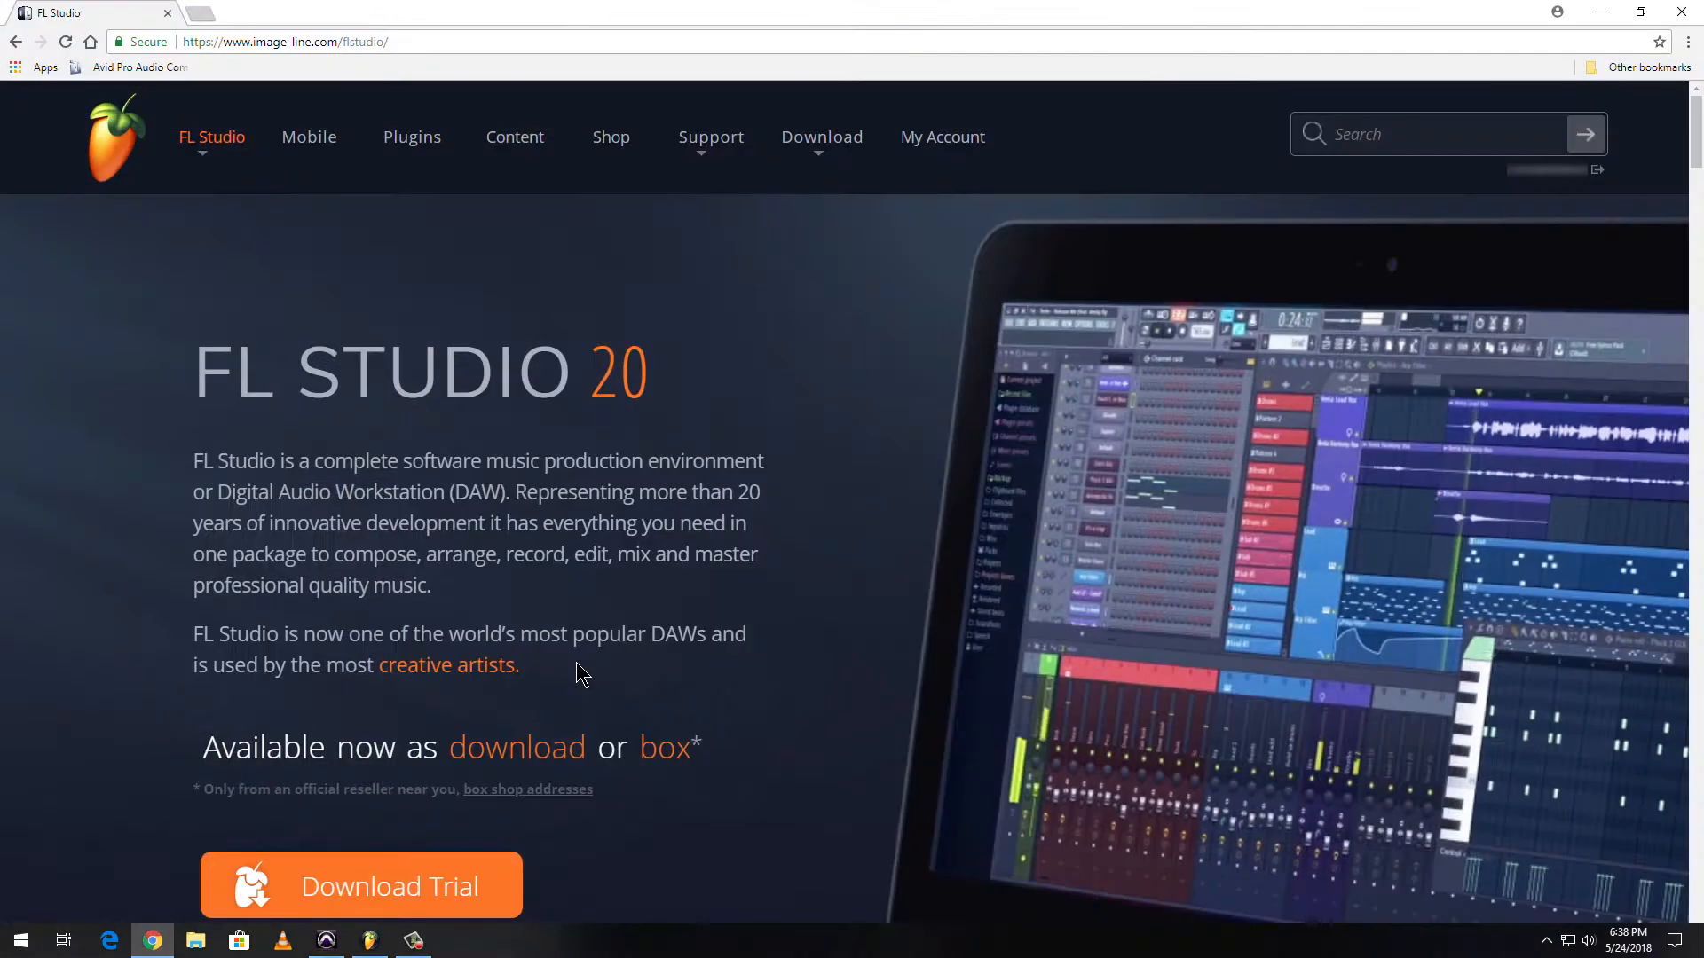
# Scroll through the FL Studio 20 product page on image-line.com.
pyautogui.scroll(-3)
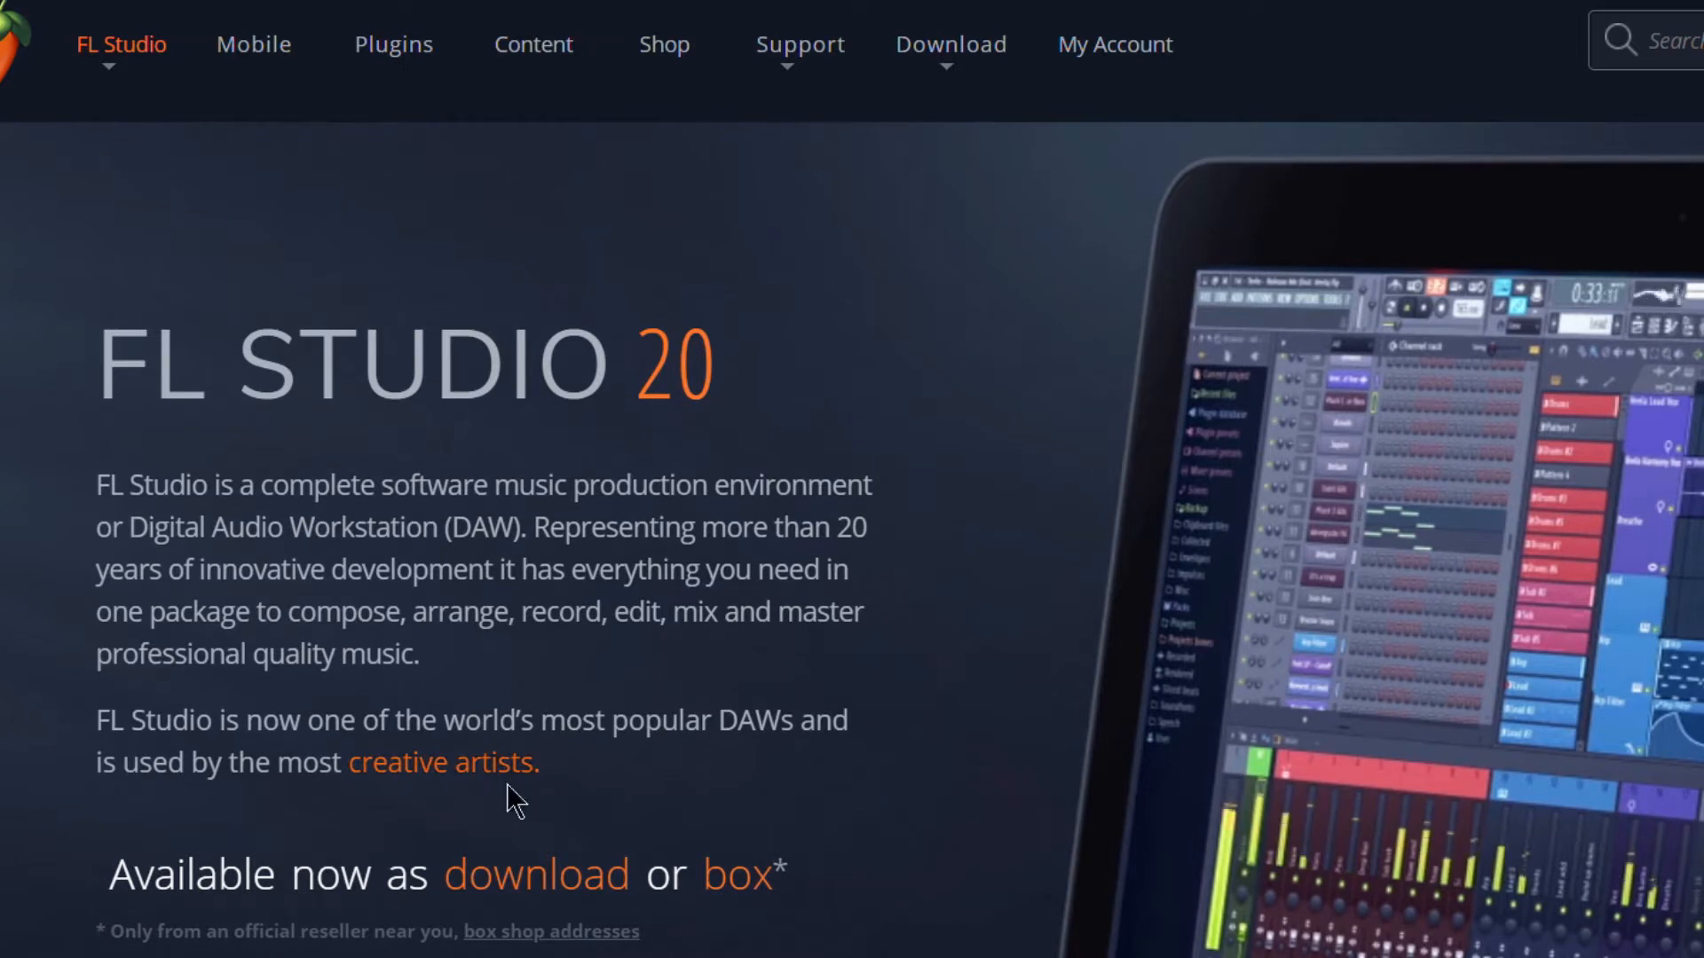
pyautogui.moveTo(1141, 831)
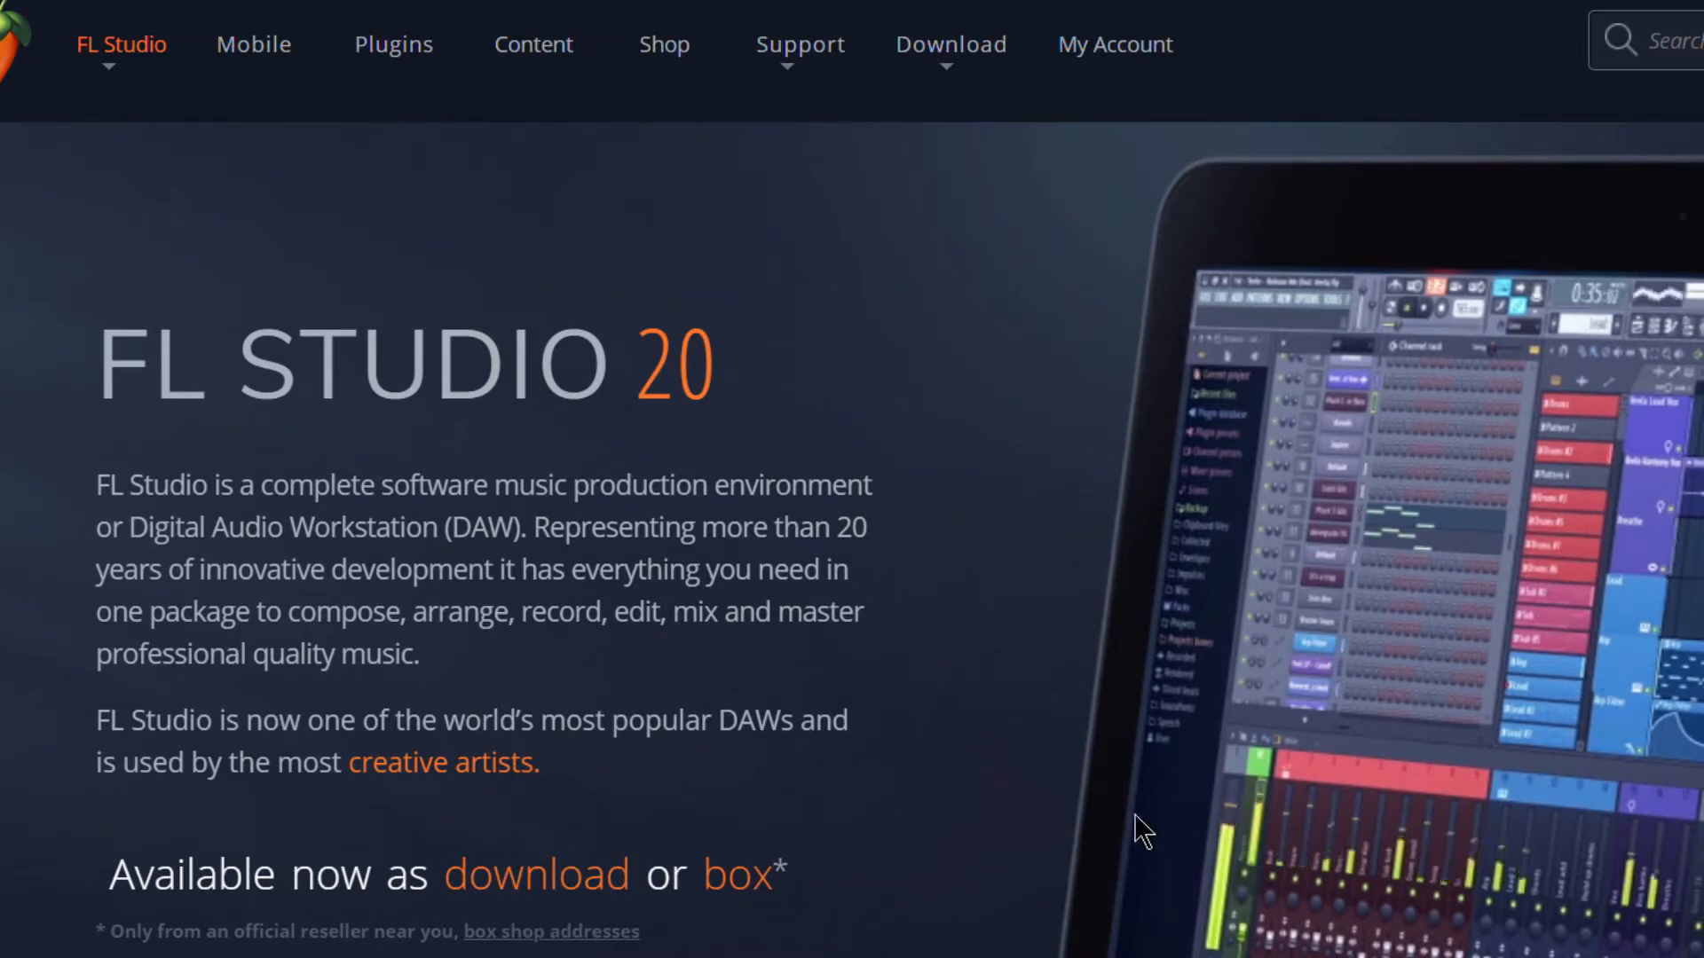